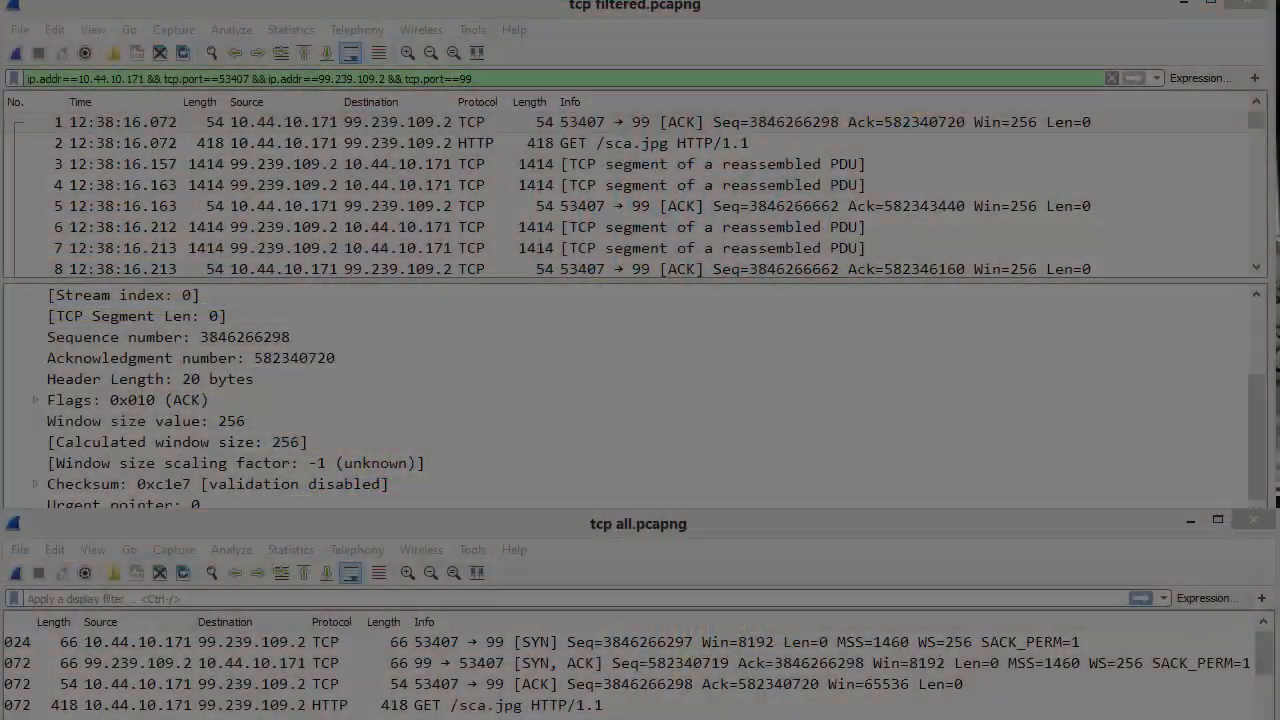
Select the SYN packet in the full 'tcp all' capture to view its window scale of 8
click(145, 420)
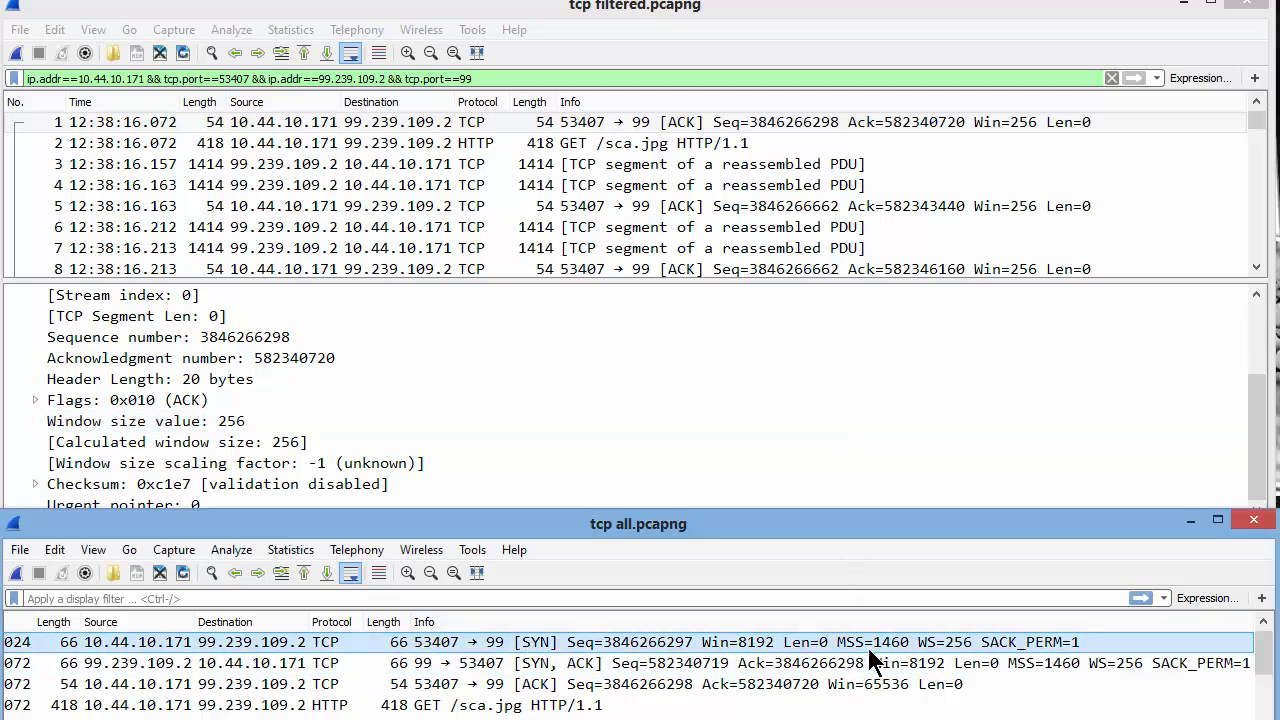
mouse_move(965, 665)
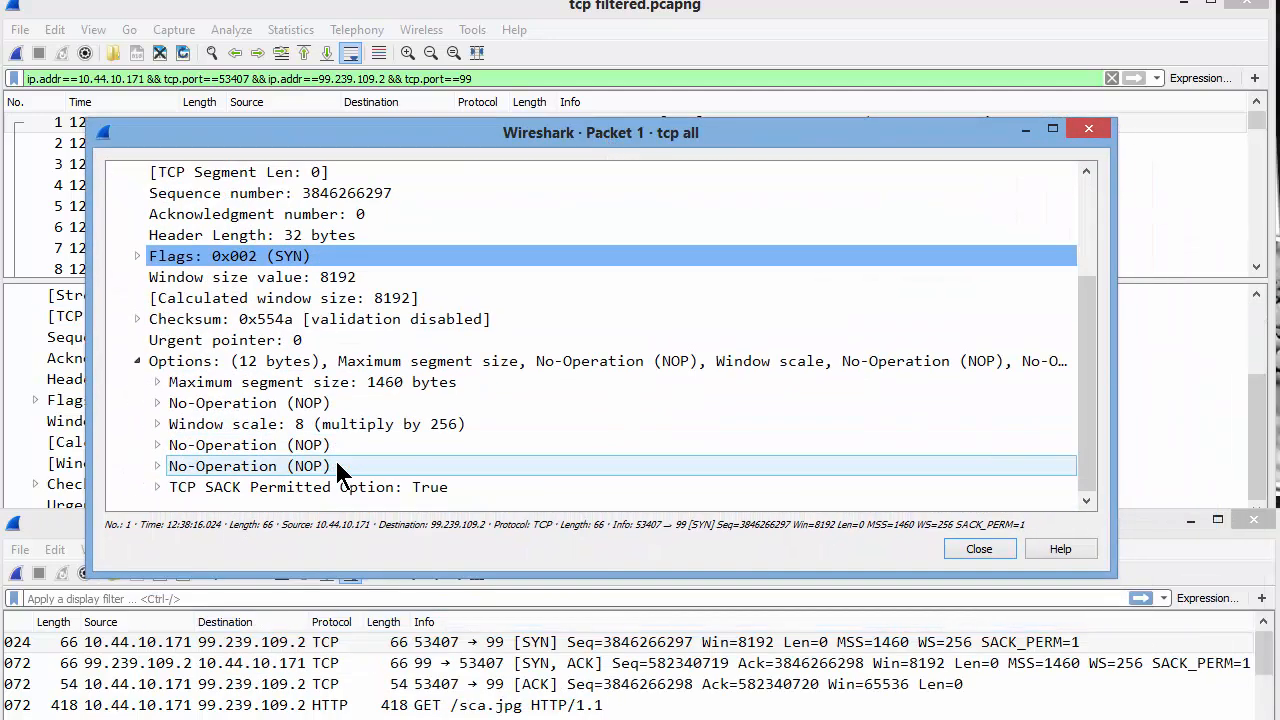
Inspect the SYN's Window scale option, then close the separate packet window
click(300, 424)
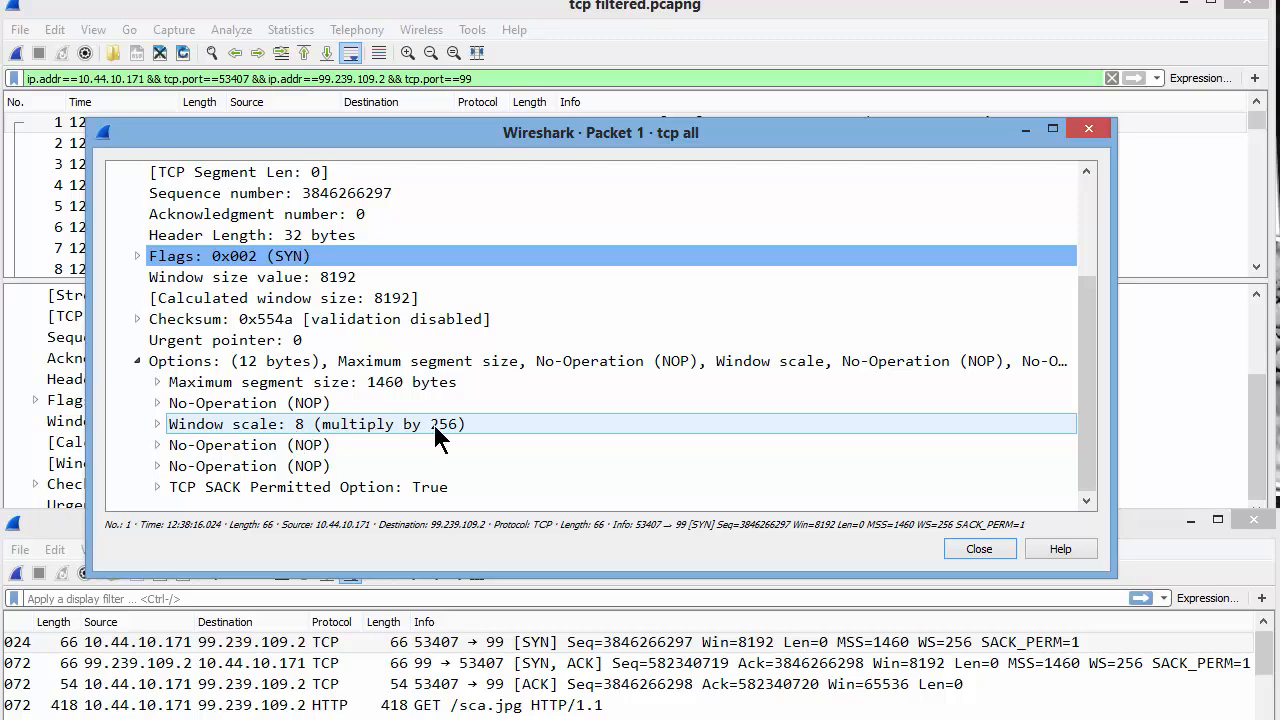
mouse_move(318, 440)
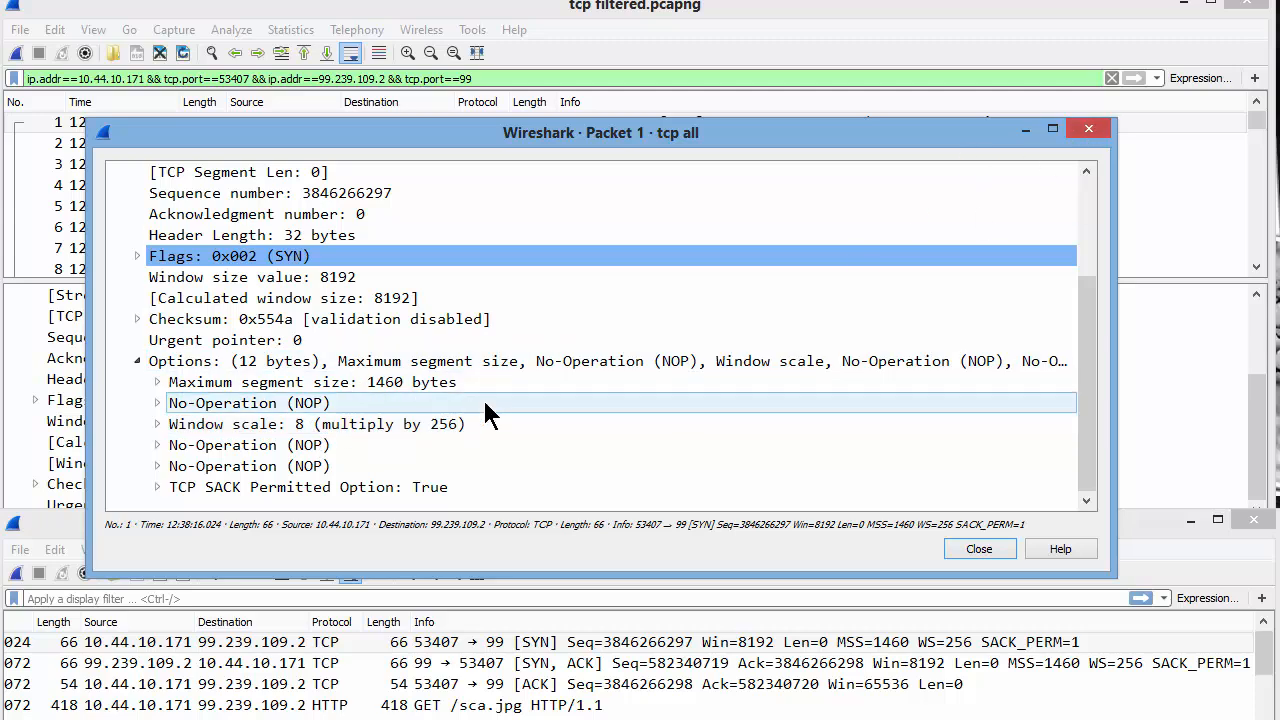
click(978, 548)
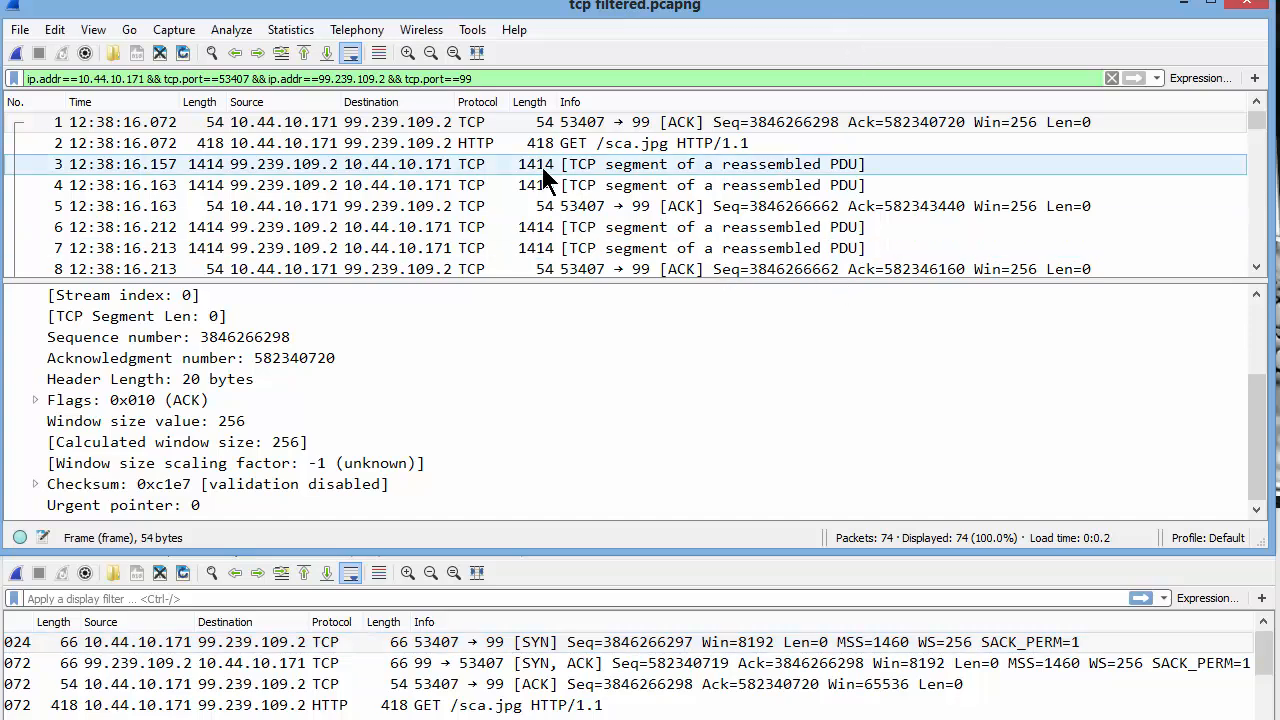
mouse_move(780, 185)
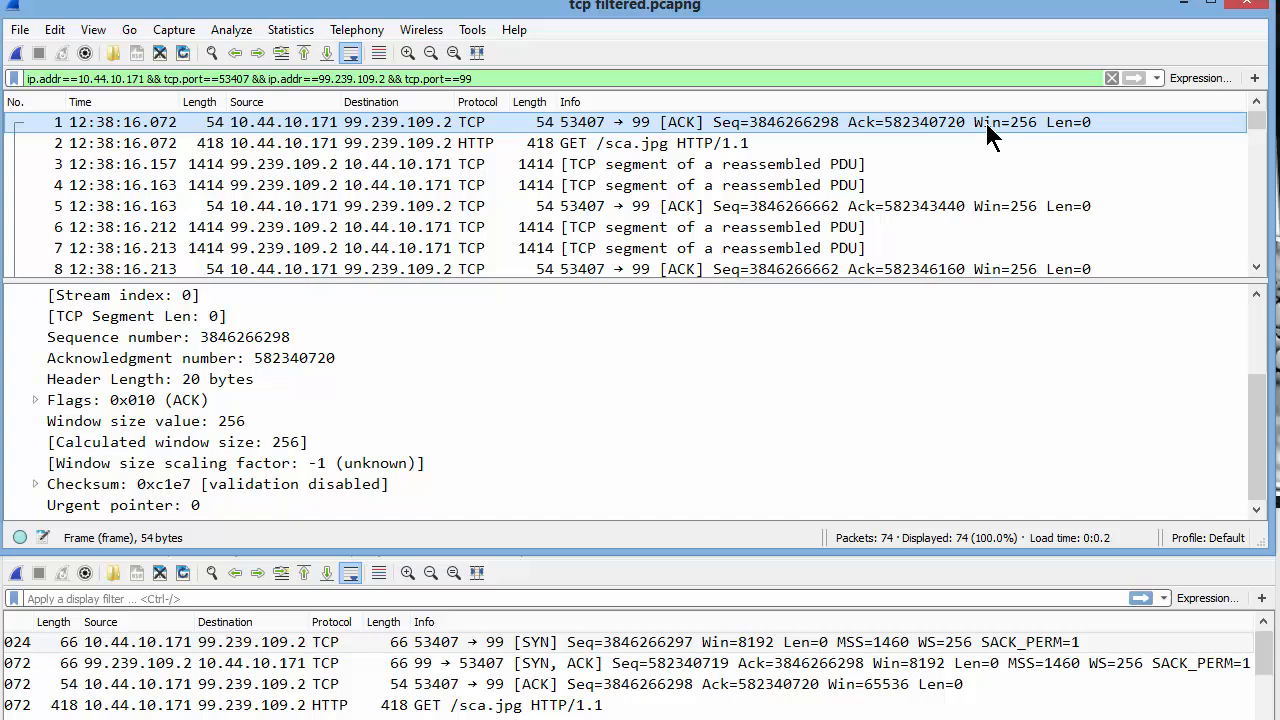
mouse_move(1048, 132)
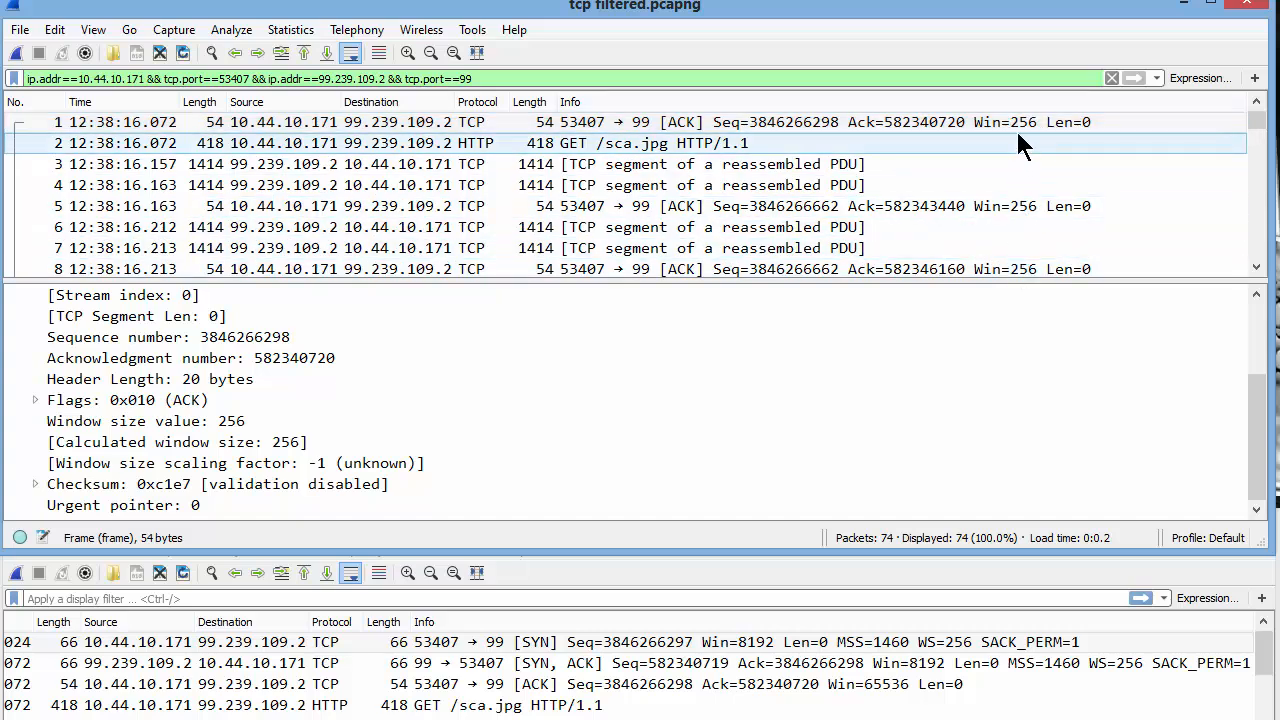
click(700, 122)
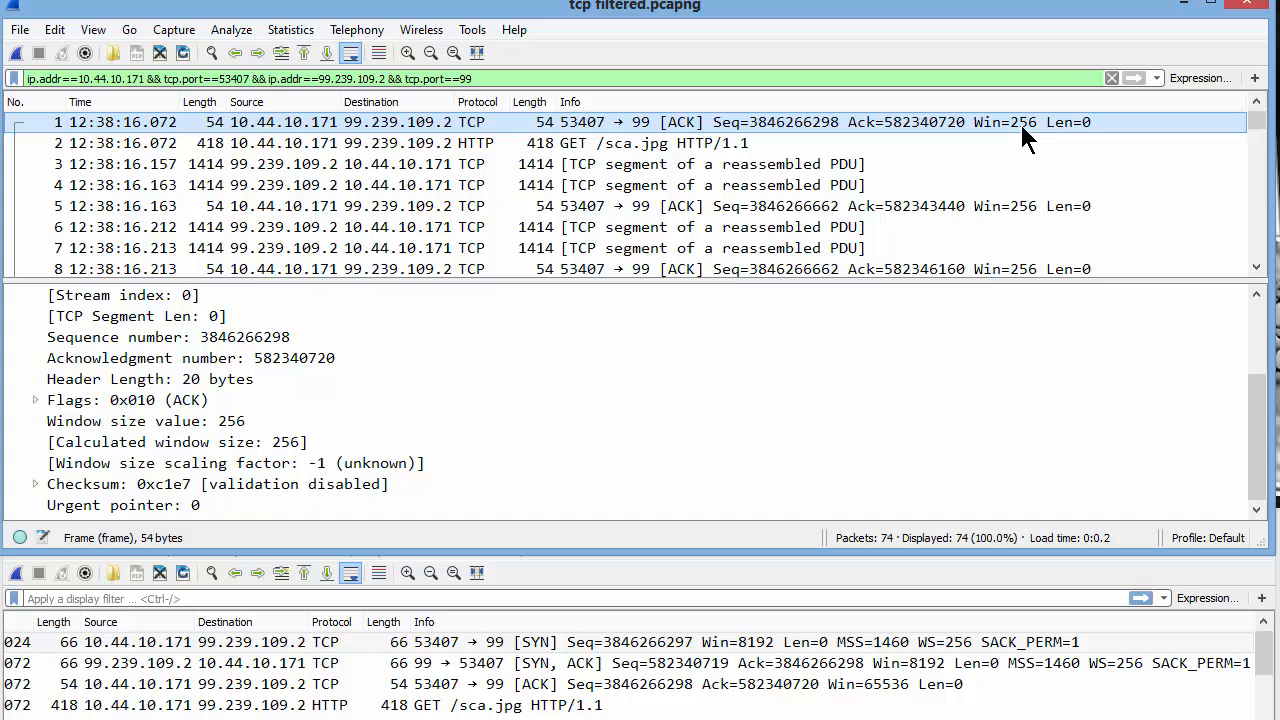
click(235, 462)
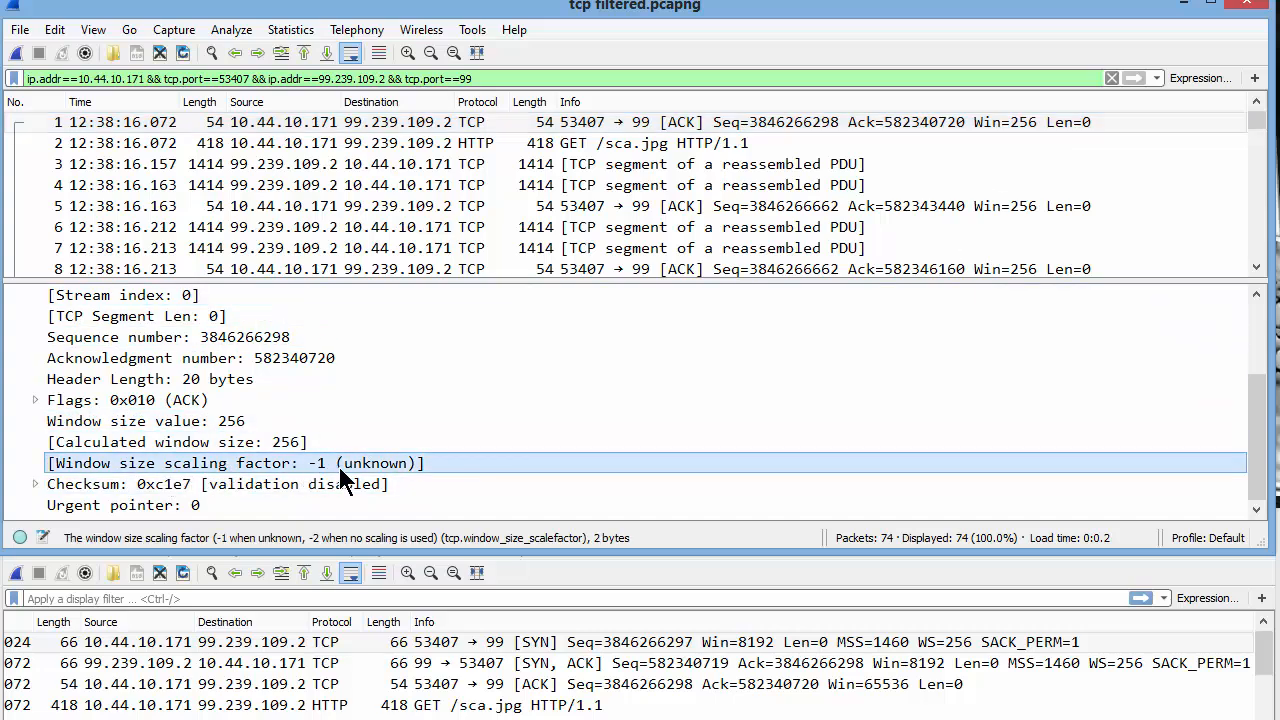
mouse_move(405, 475)
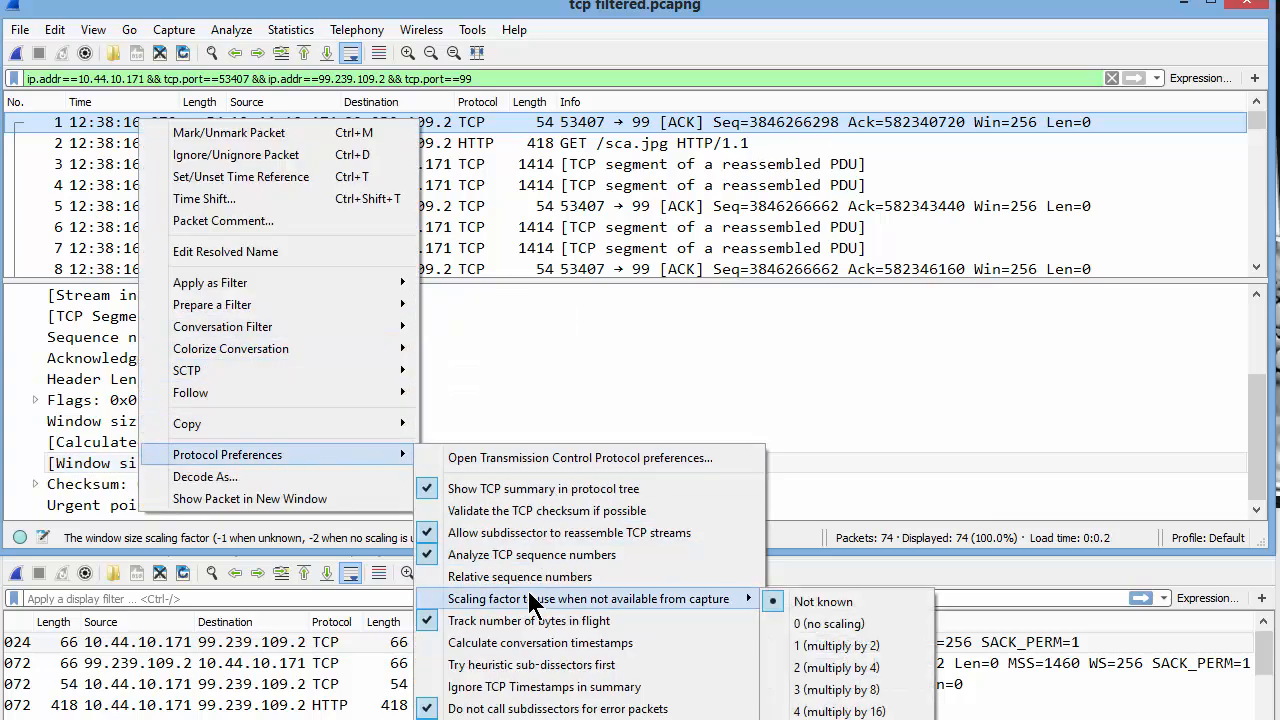
mouse_move(836, 645)
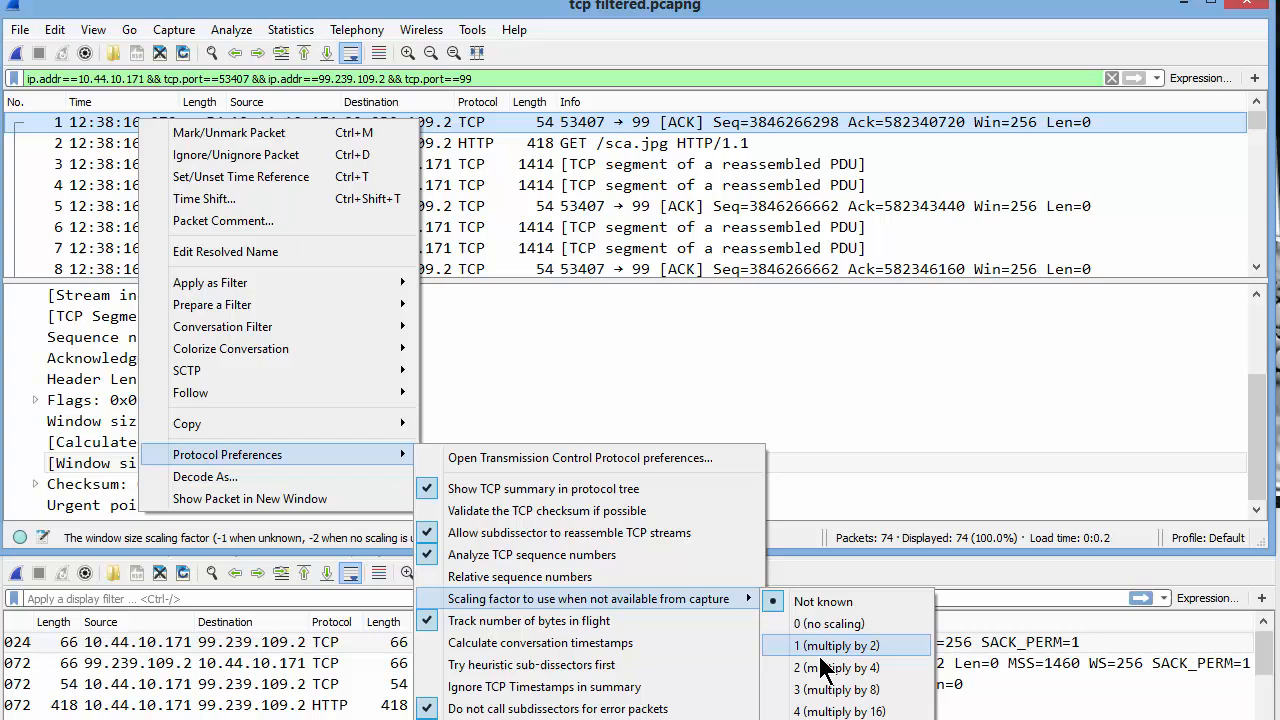
mouse_move(823, 601)
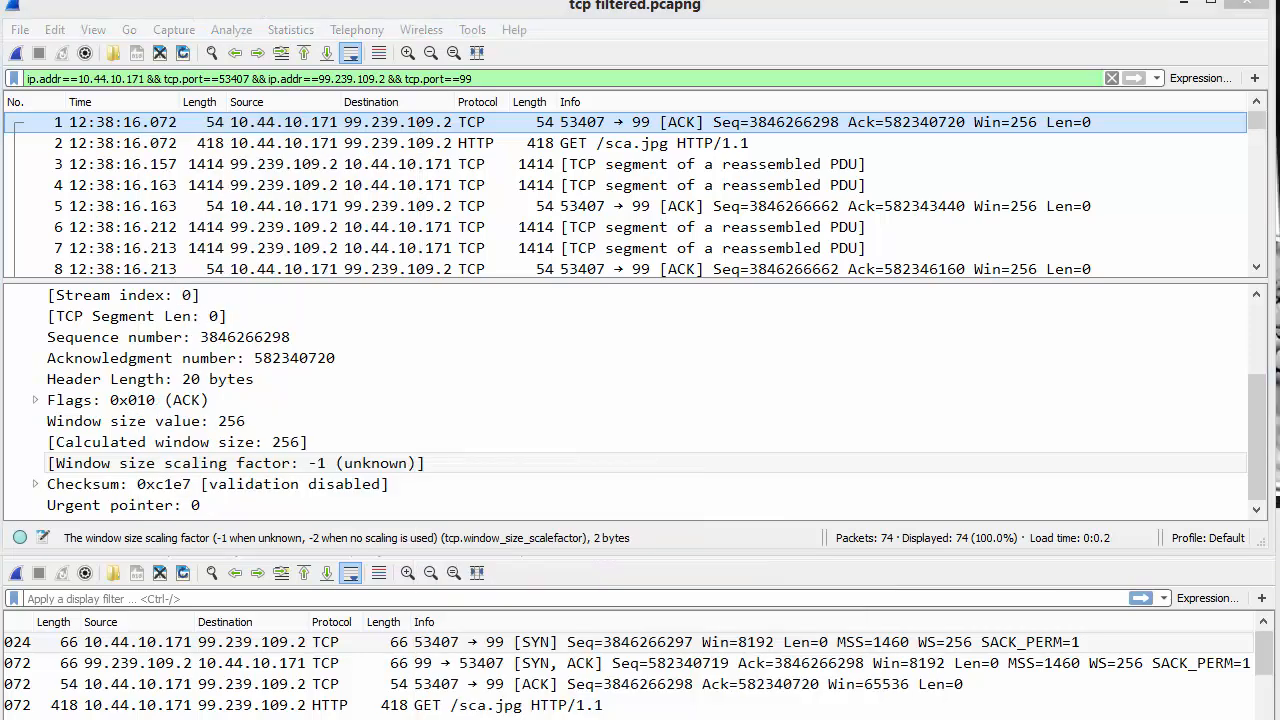
Set the TCP scaling factor used when unavailable from capture to 8 (multiply by 256)
right_click(300, 122)
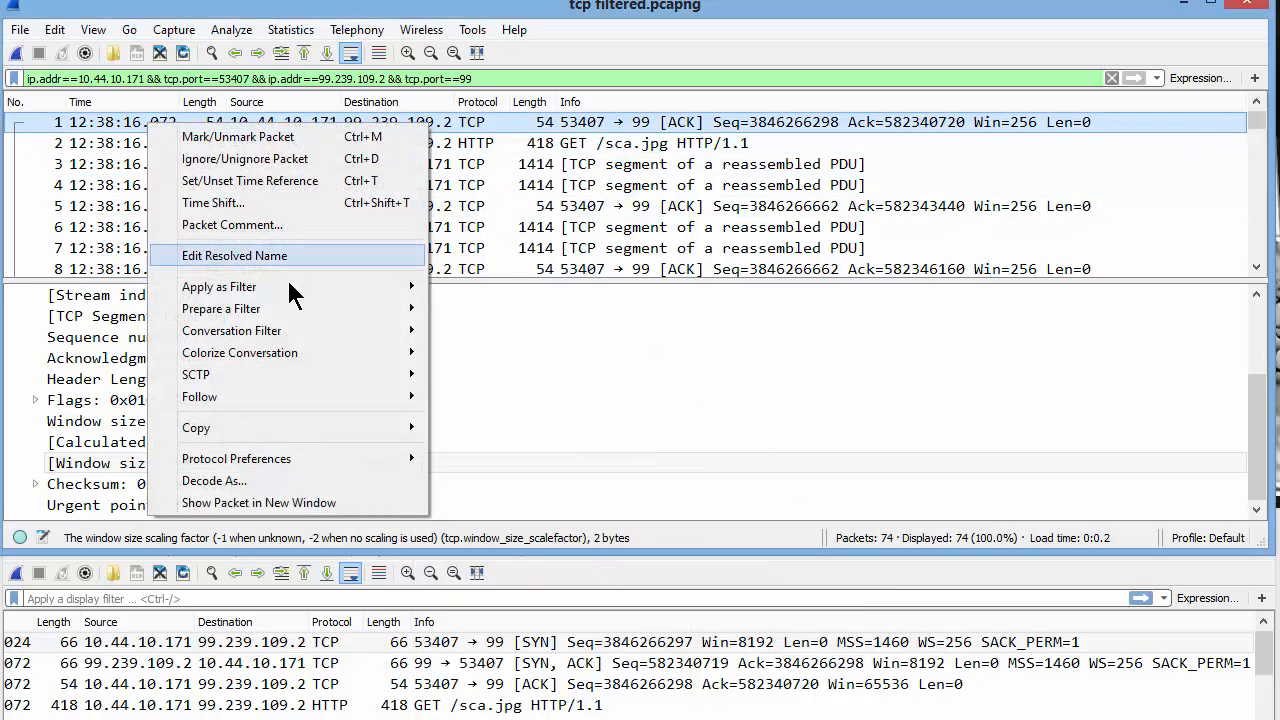
mouse_move(305, 248)
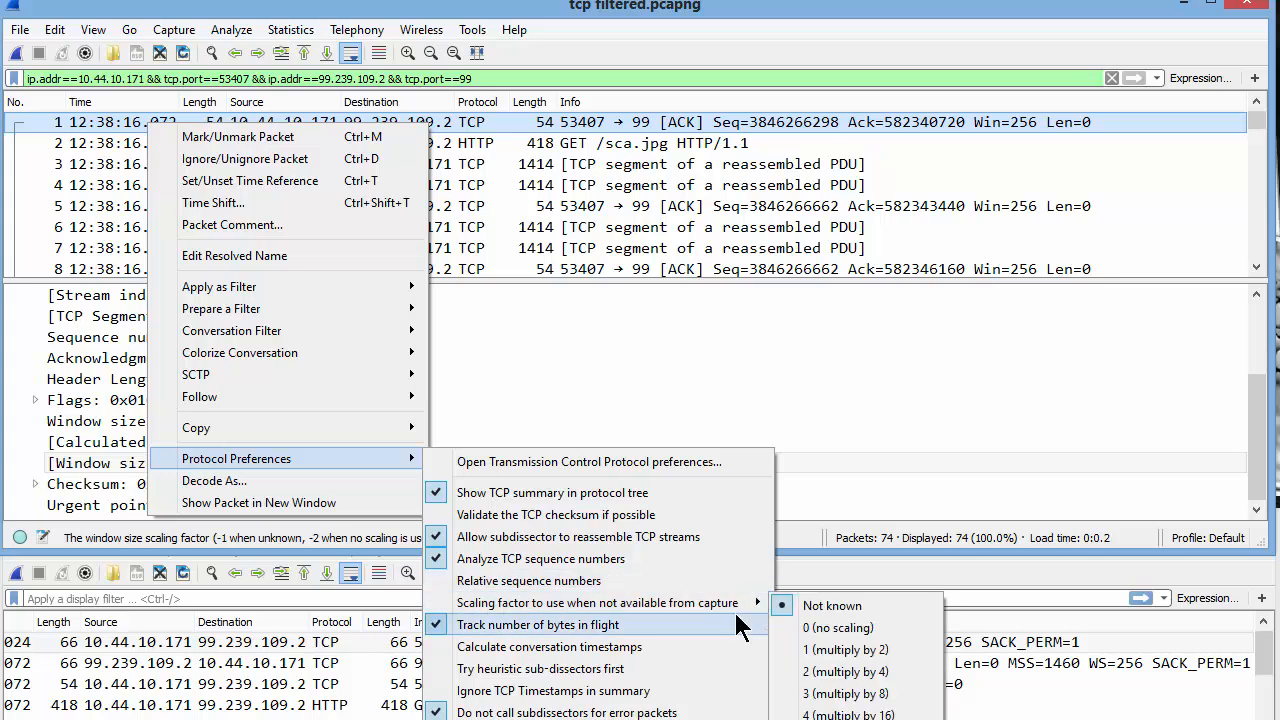
mouse_move(597, 602)
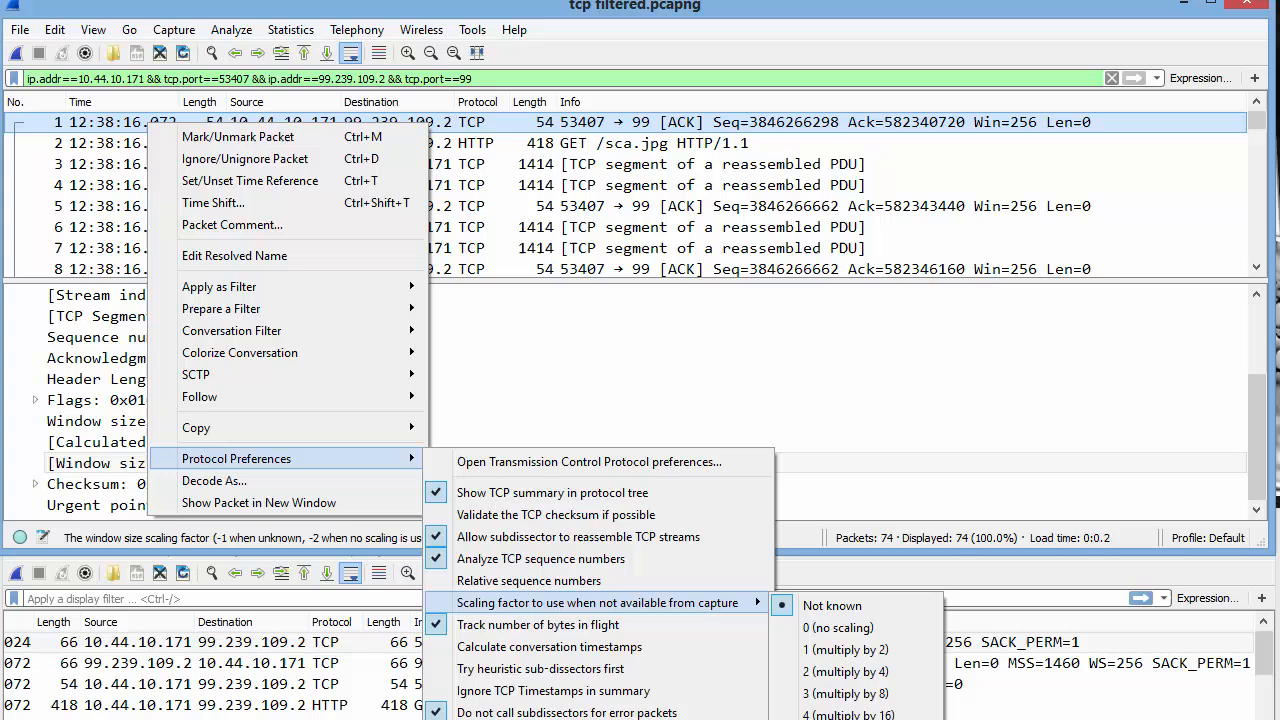
click(831, 605)
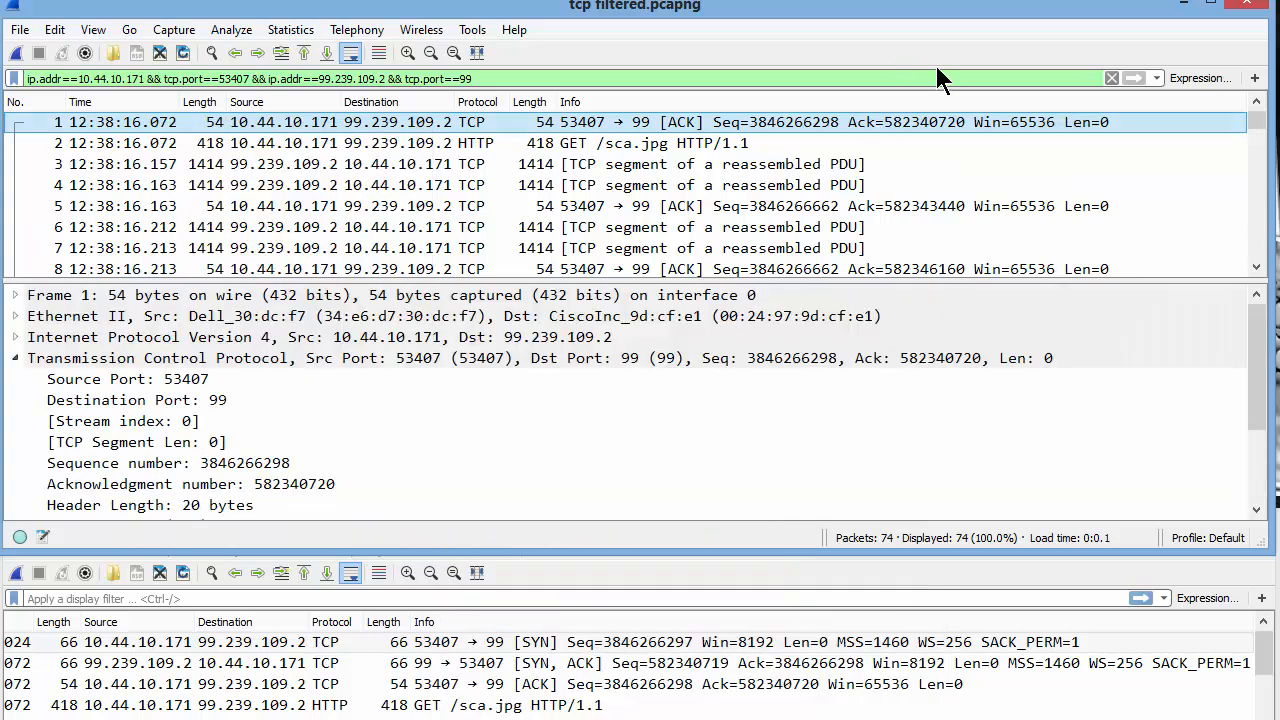
mouse_move(1045, 130)
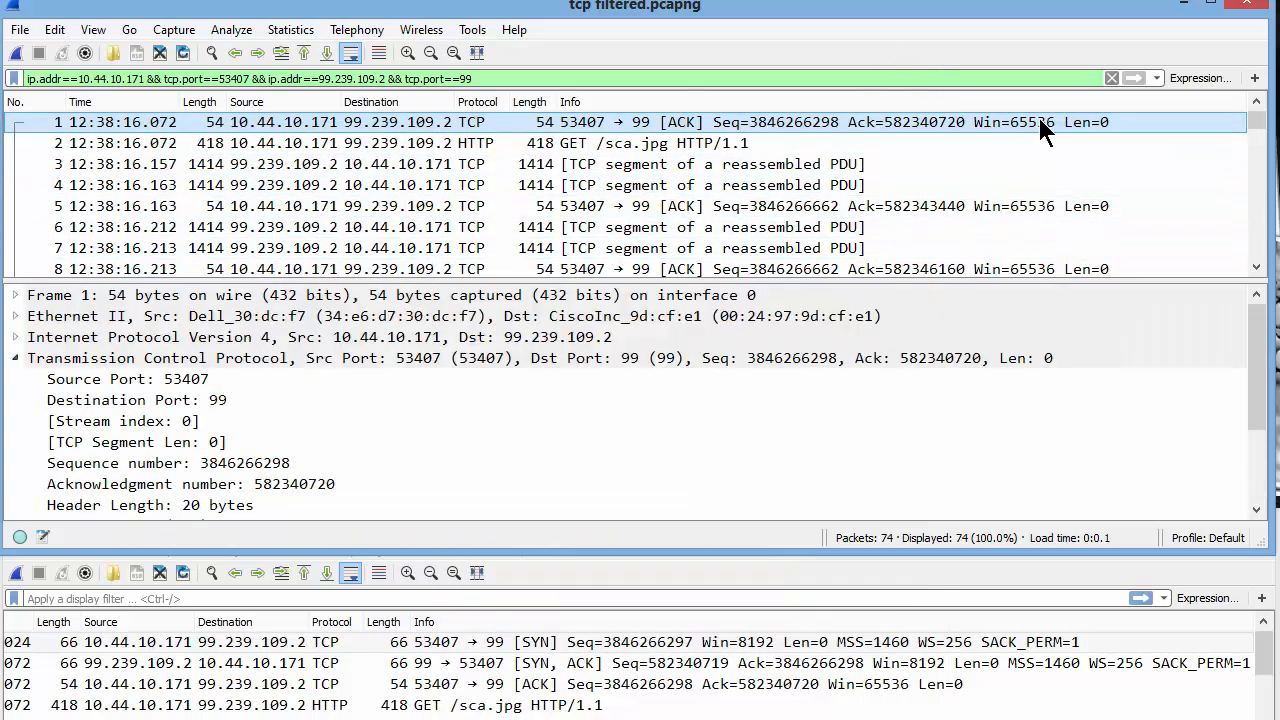
click(130, 400)
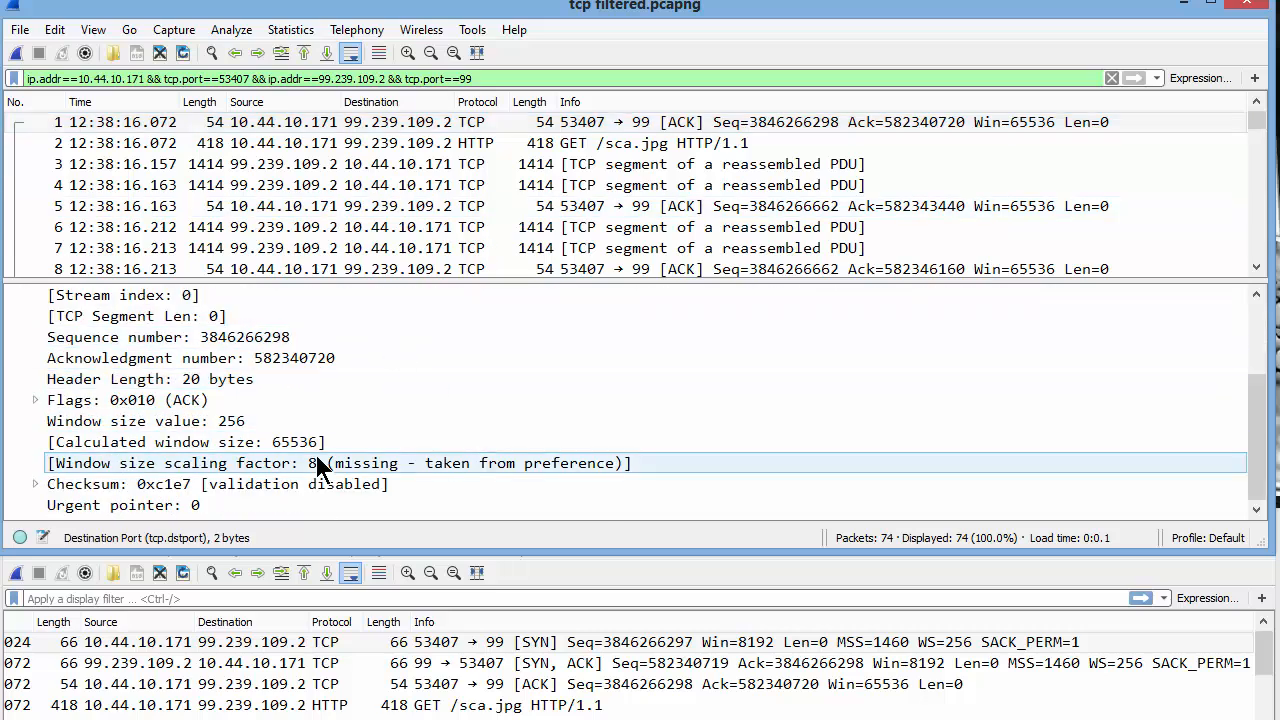
mouse_move(358, 473)
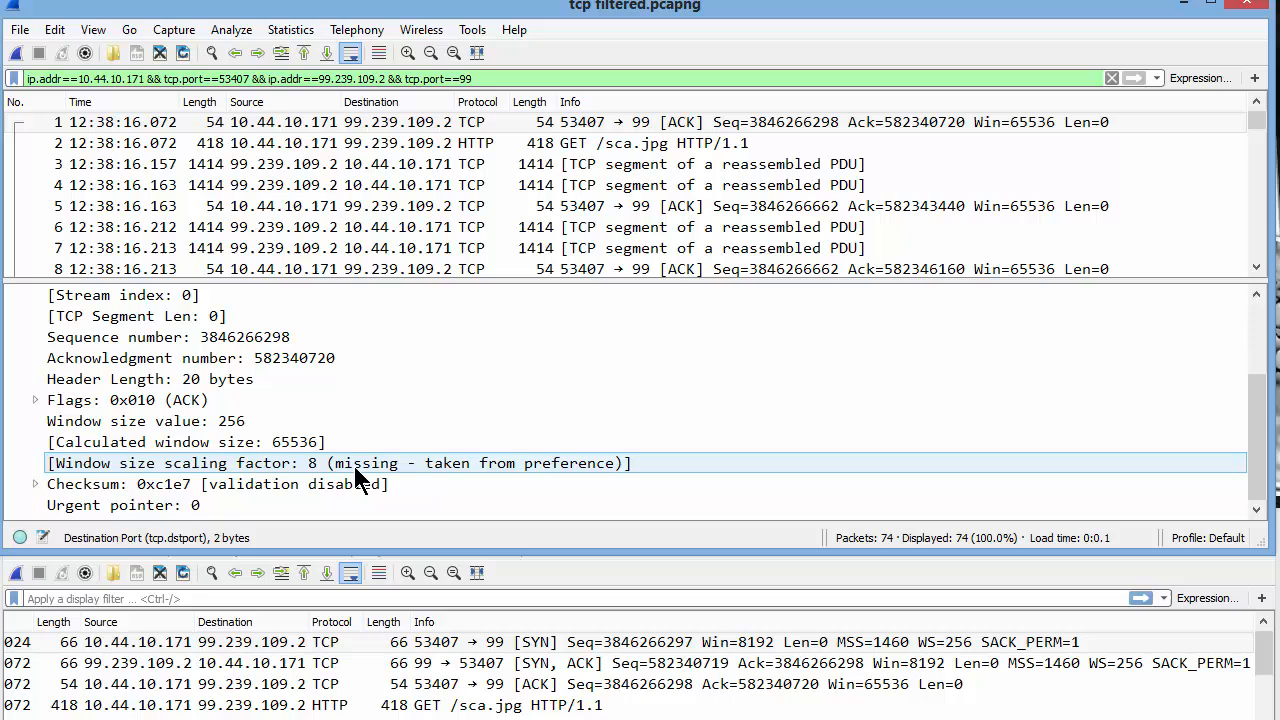
mouse_move(575, 480)
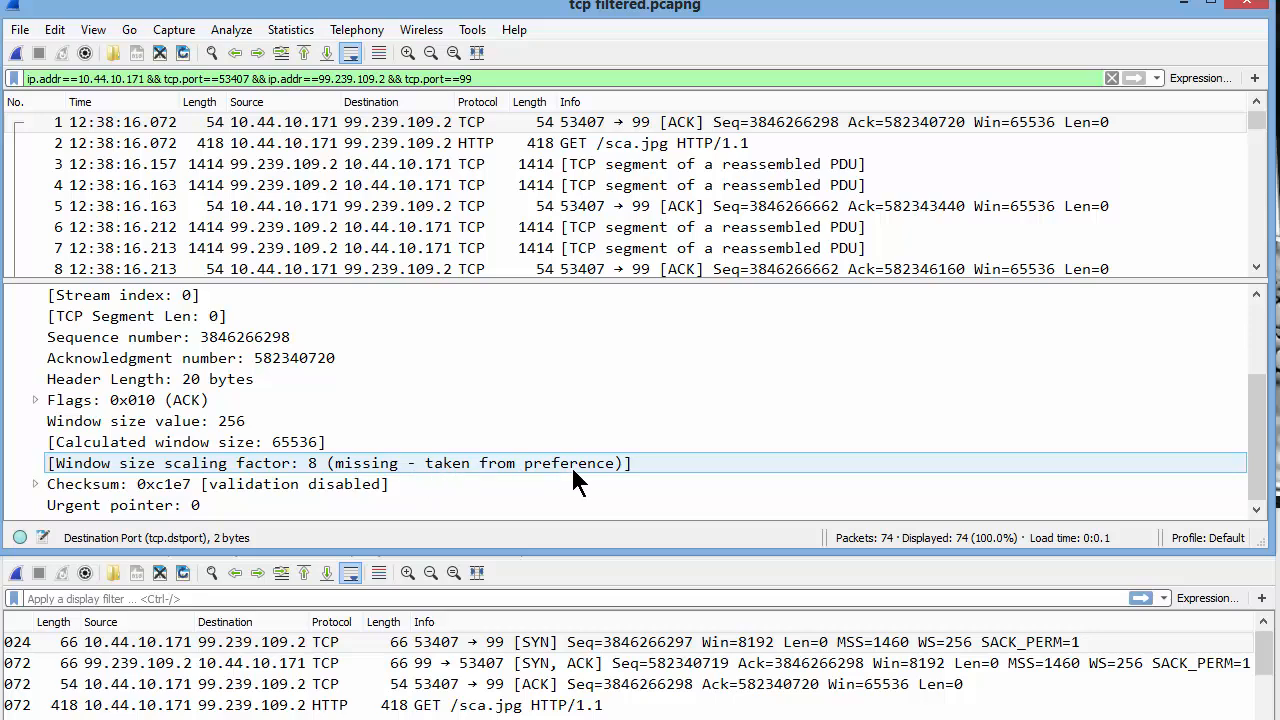
click(700, 185)
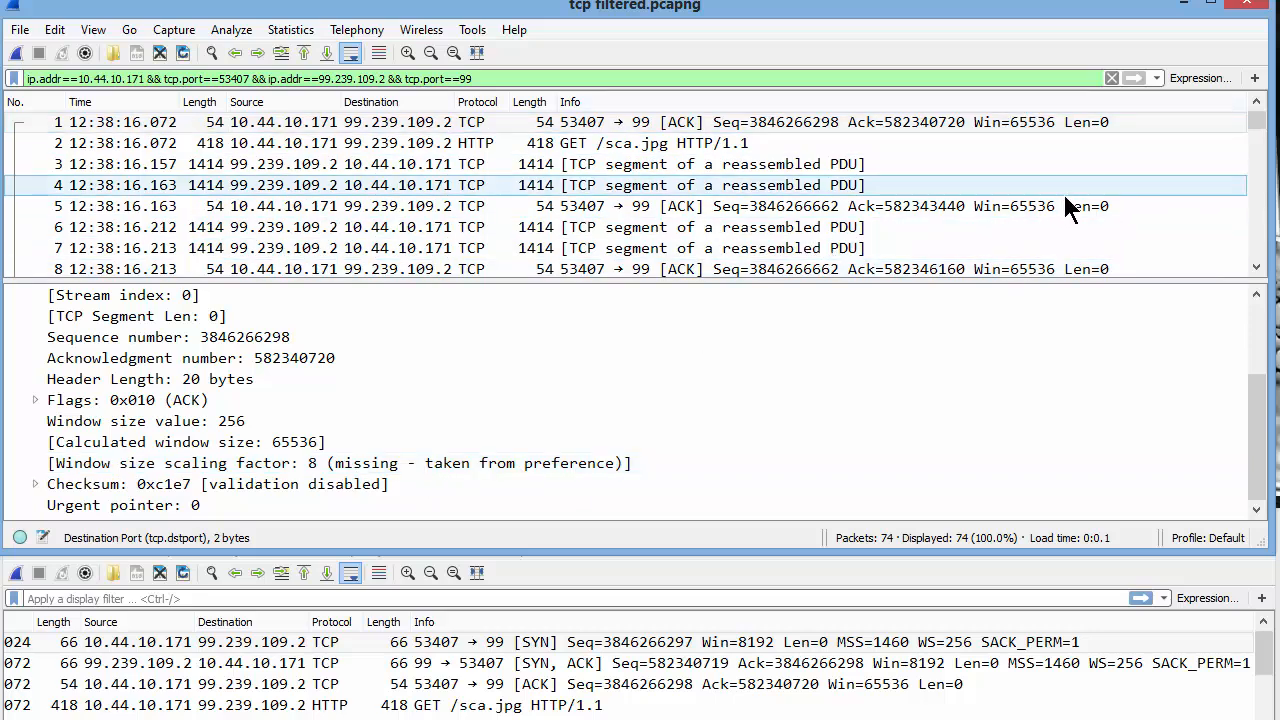
mouse_move(1060, 205)
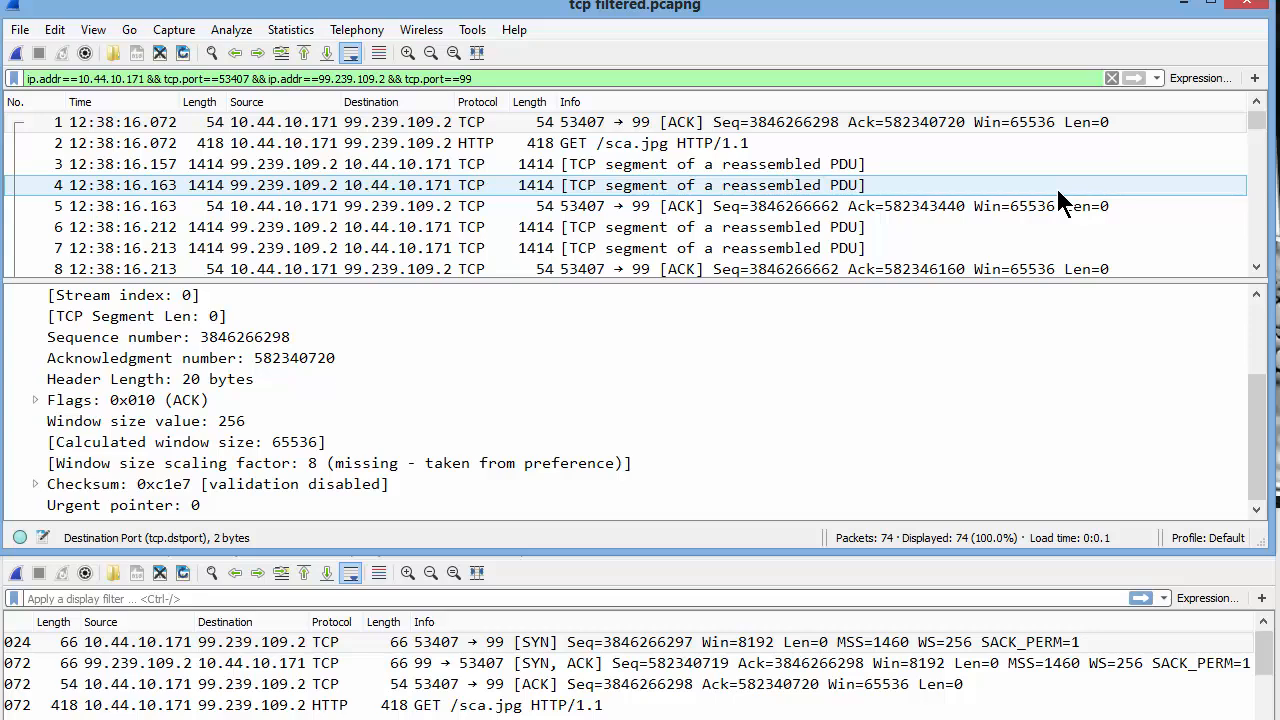